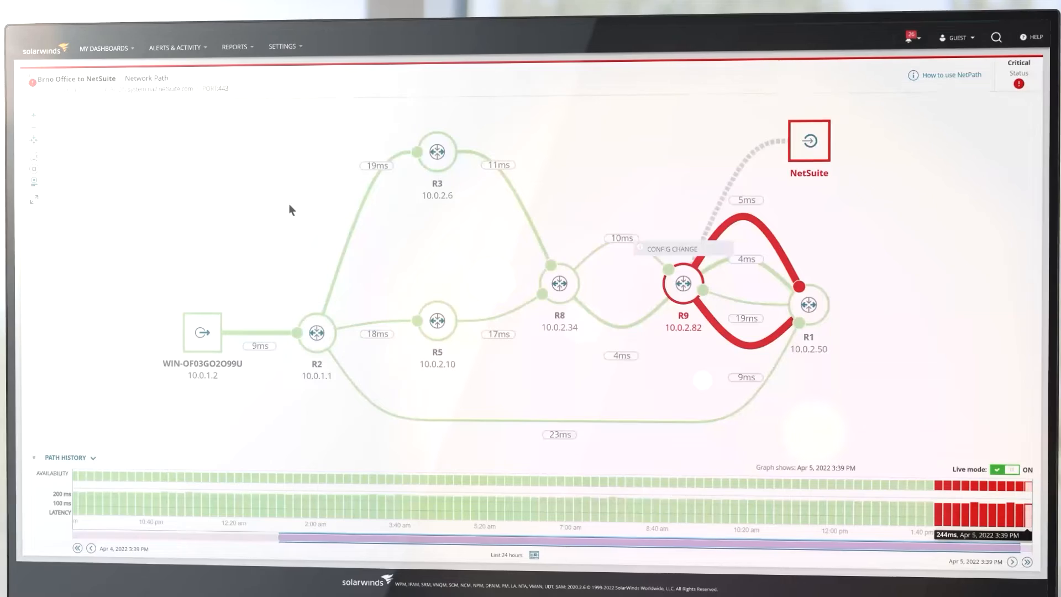
# View the Config for R9 comparison from the CONFIG CHANGE label on router R9
pyautogui.click(677, 250)
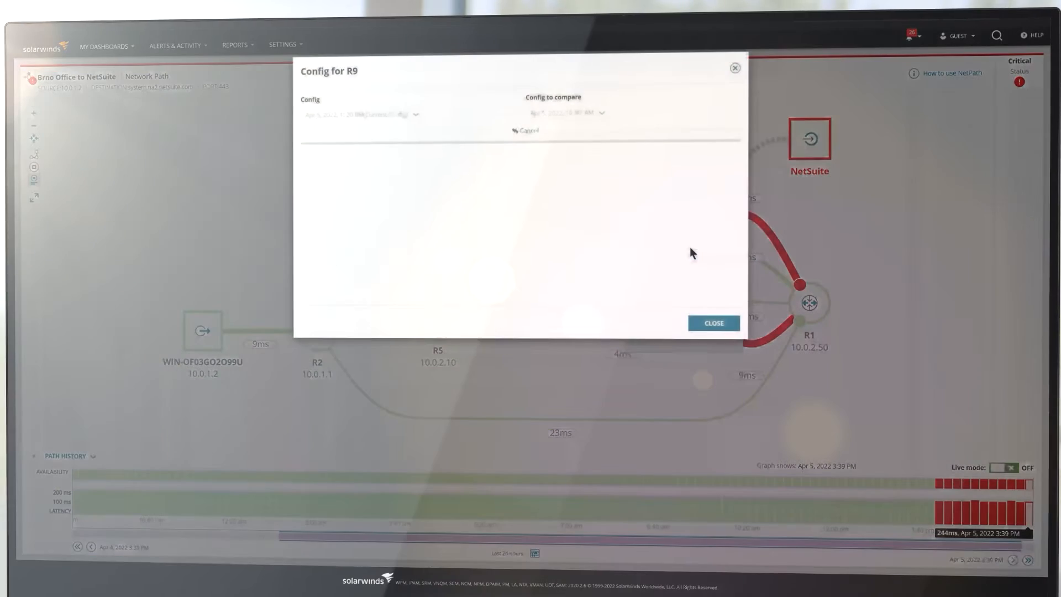